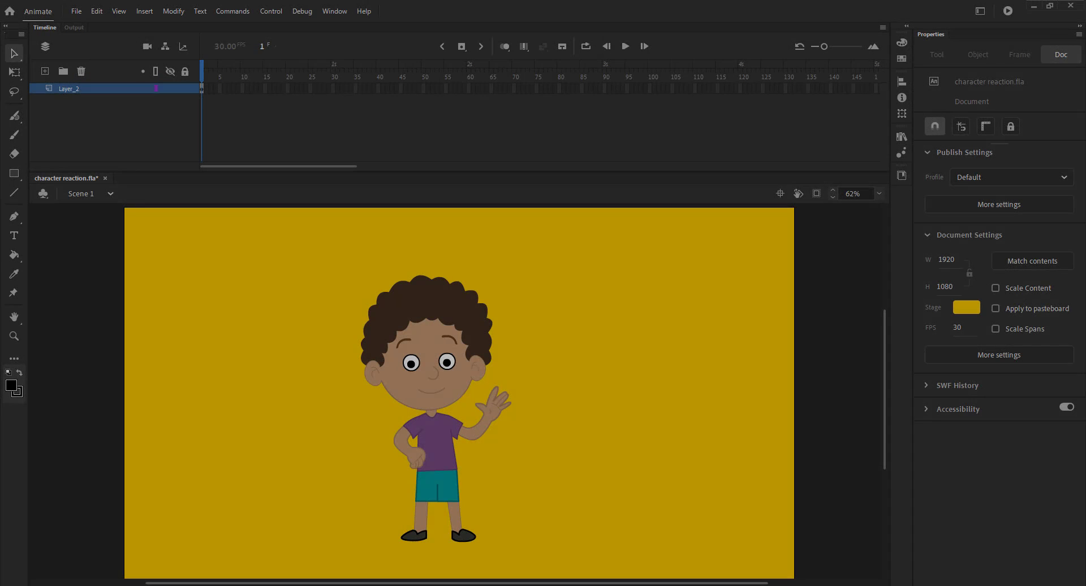
Step: Extend the main layer and all six body-part layers inside the character symbol to frame 60
key("f5")
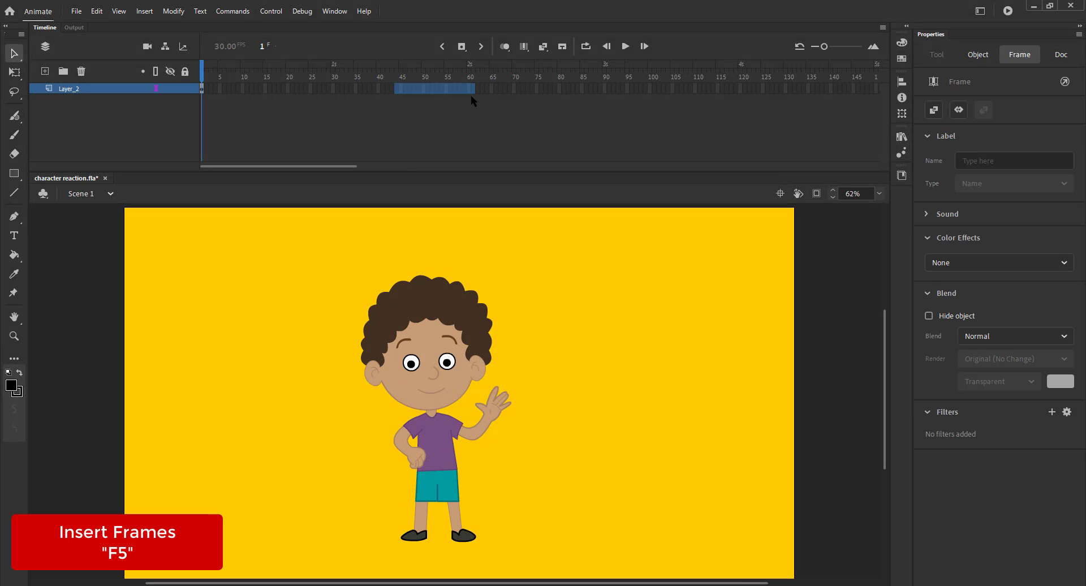
left_click(437, 360)
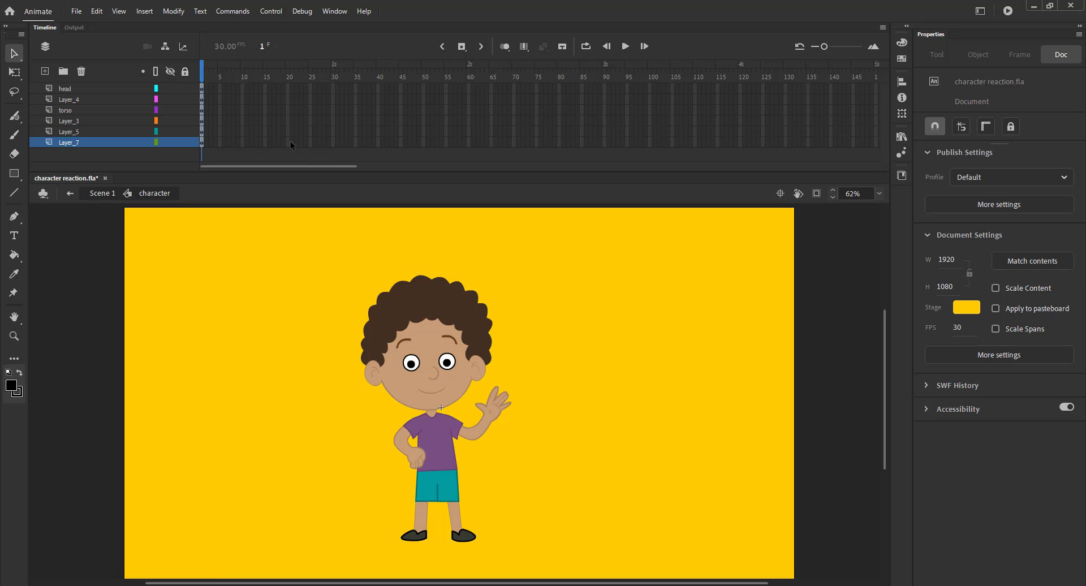
key("F5")
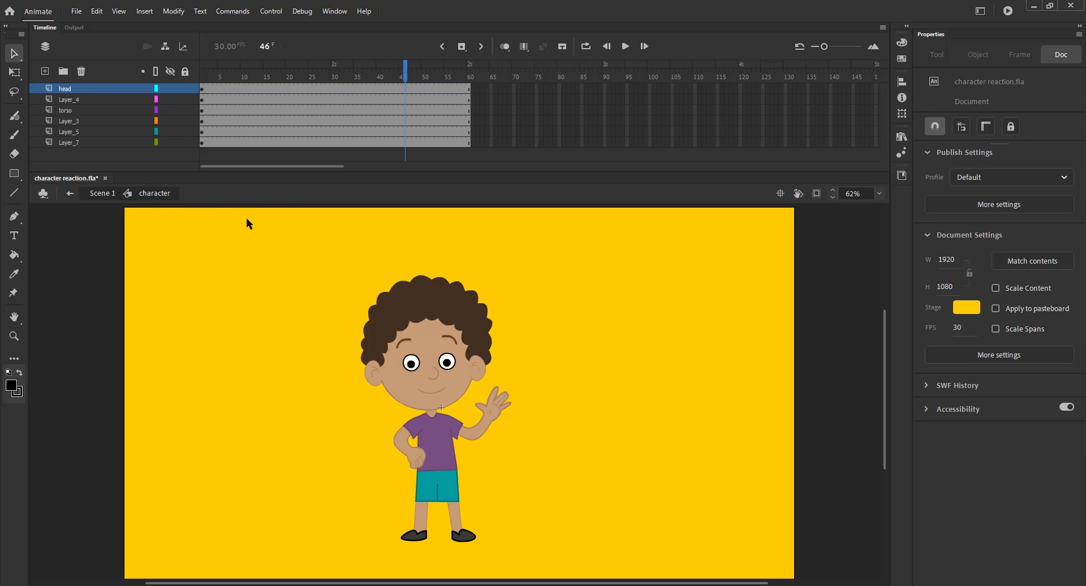
Step: Add keyframes at frames 15, 20 and 24 across all the character's layers
left_click(462, 45)
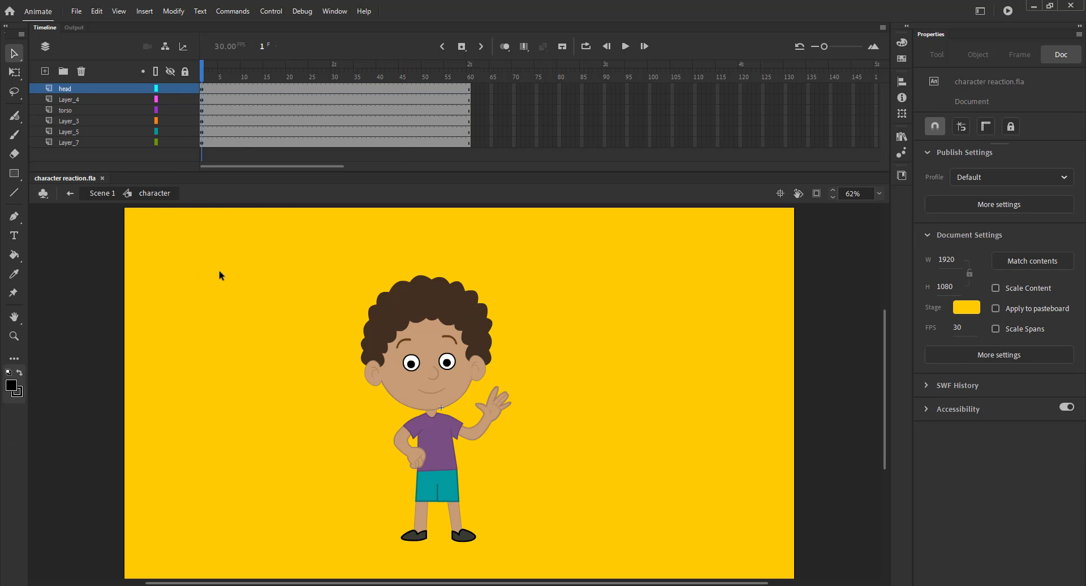
left_click(265, 77)
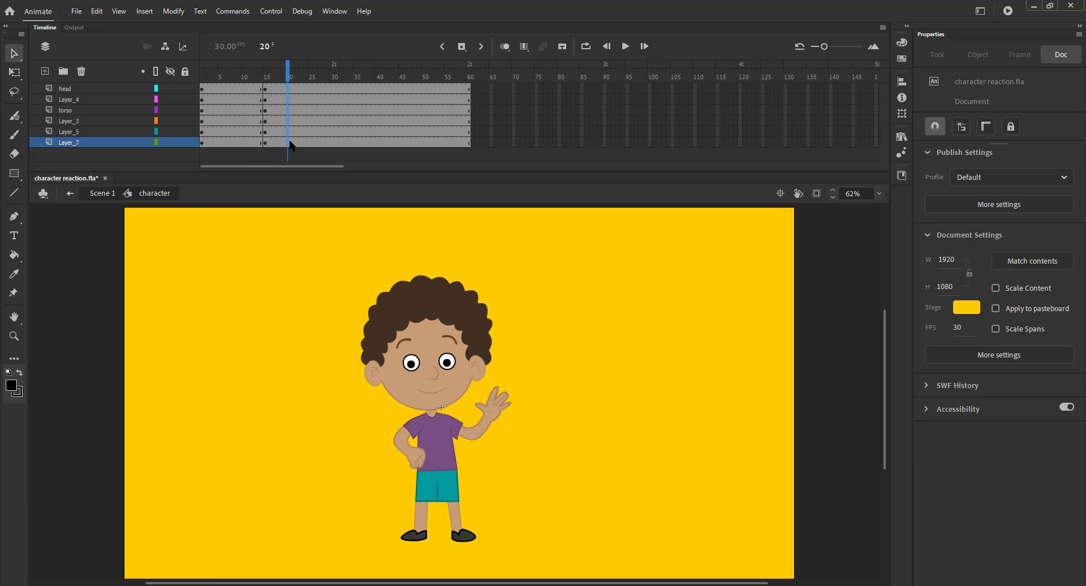
left_click(306, 77)
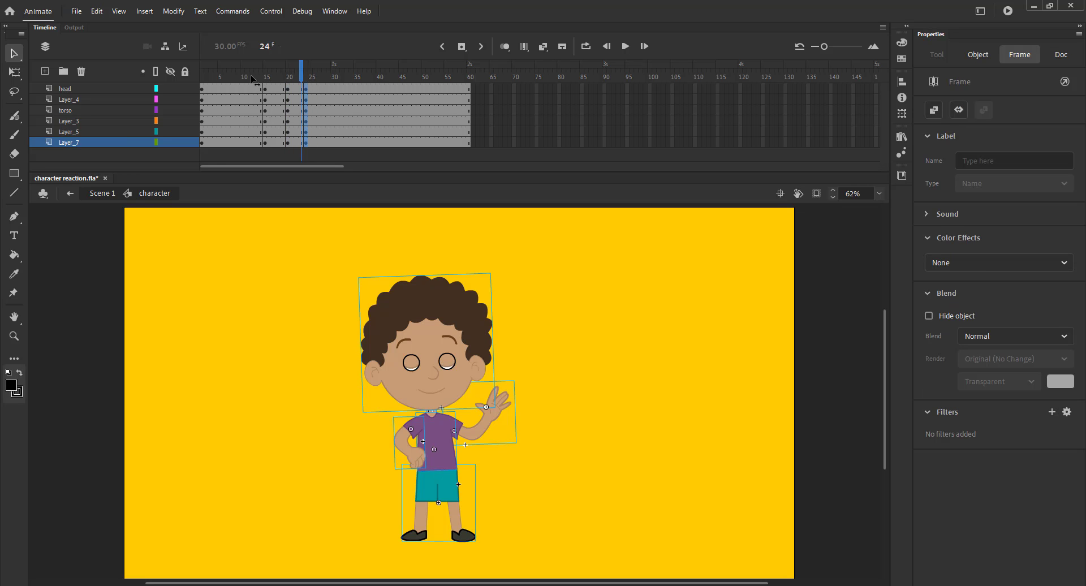
Step: Add a new layer above the head layer with a keyframe at frame 20
left_click(265, 76)
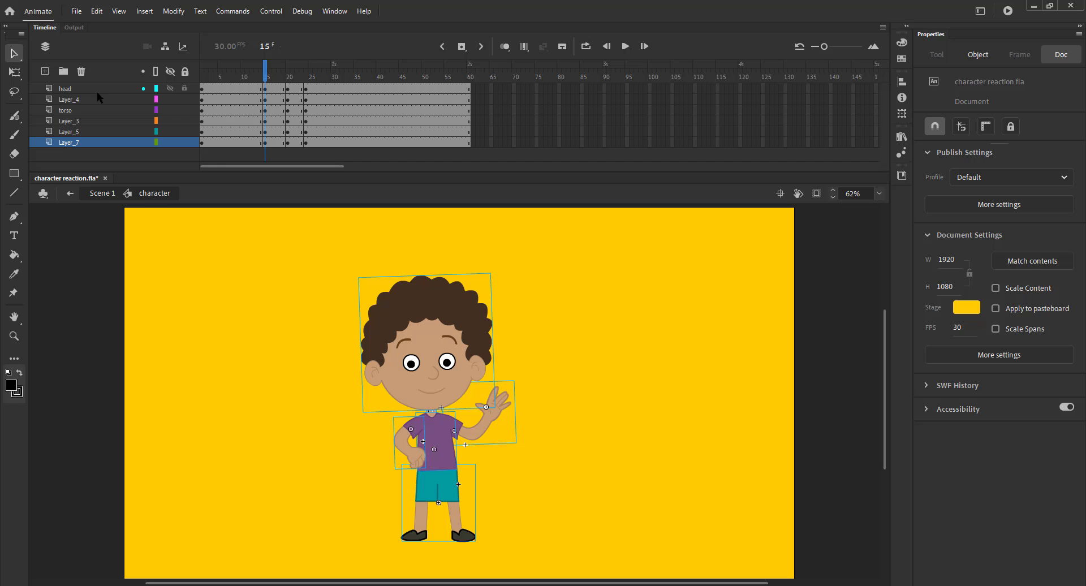
left_click(44, 71)
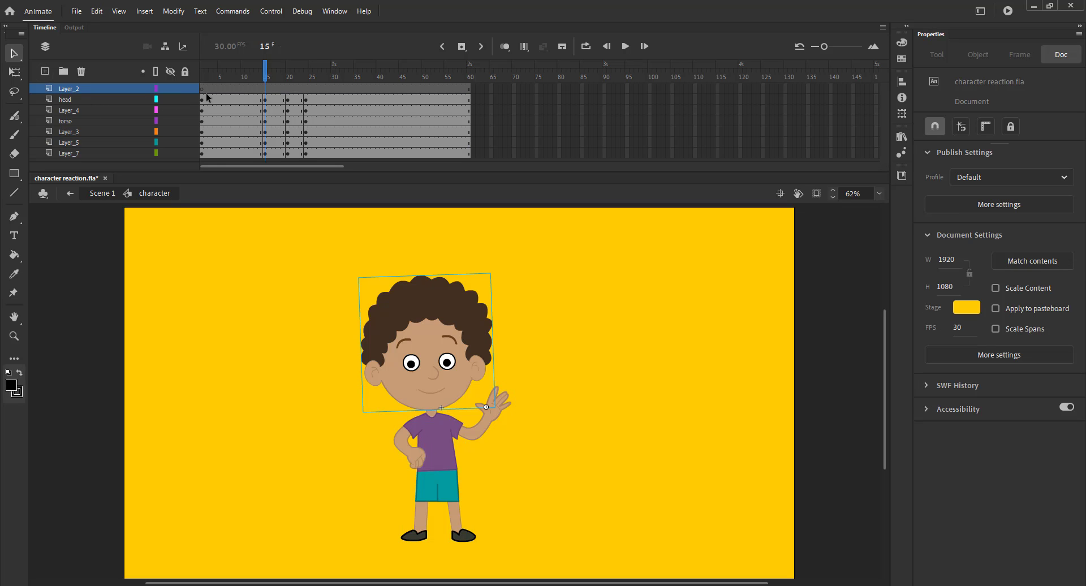
left_click(264, 88)
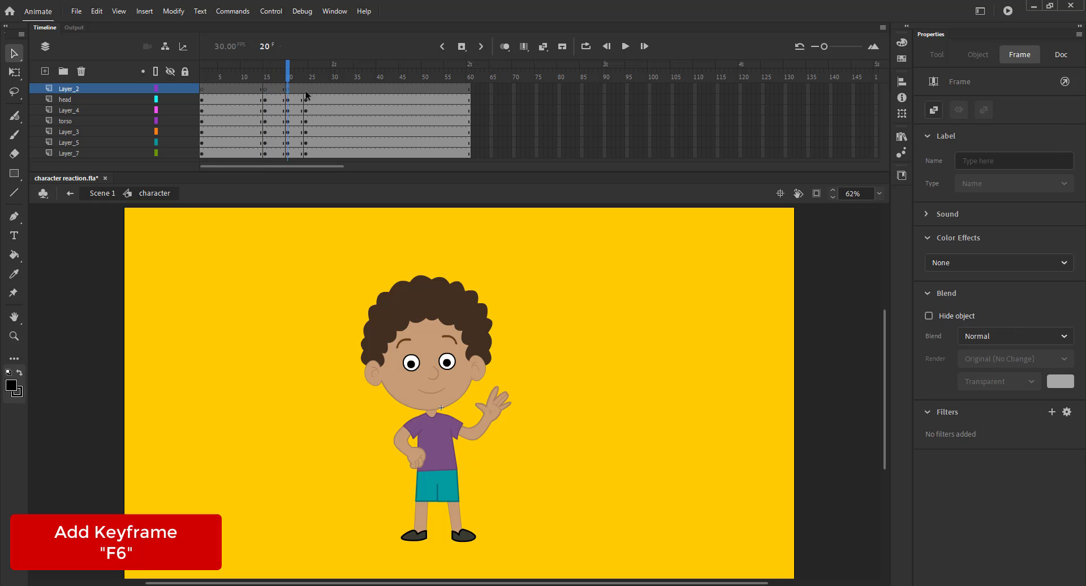
Step: Stretch the head and upper body at frame 20 and tilt the face slightly for the reaction pose
left_click(1060, 54)
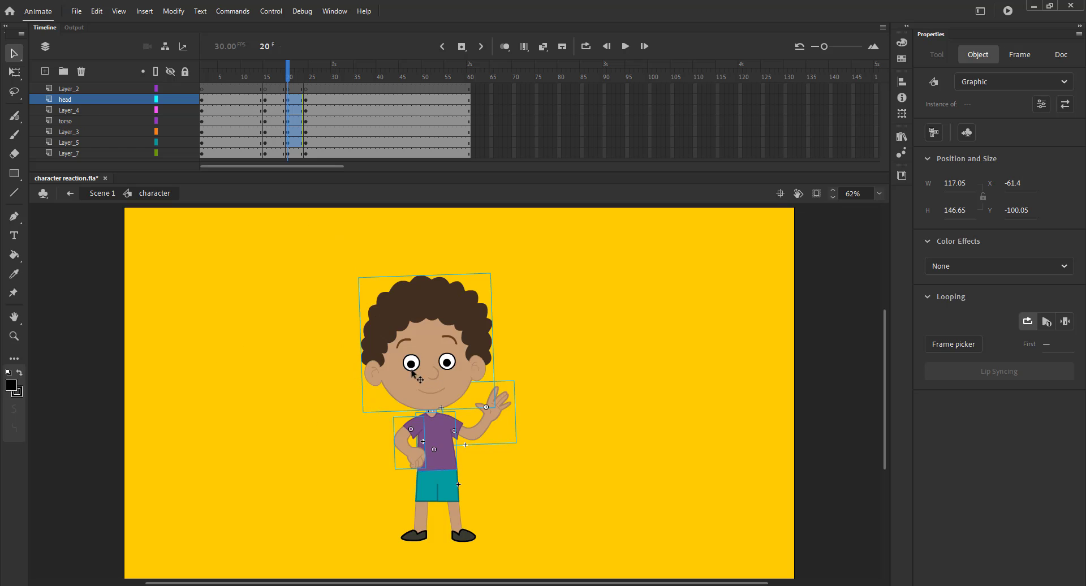
mouse_move(308, 331)
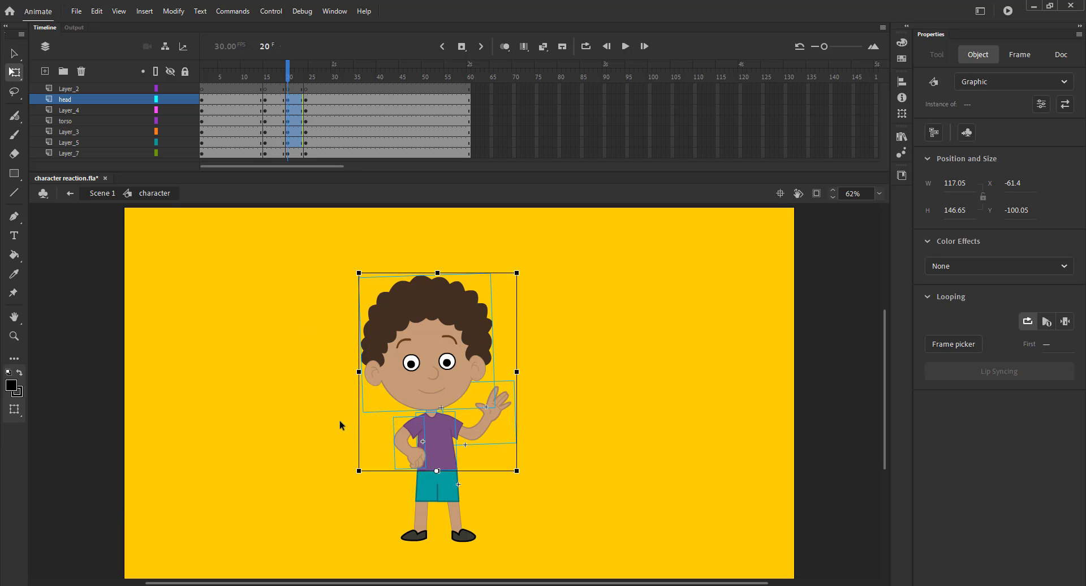
mouse_move(402, 274)
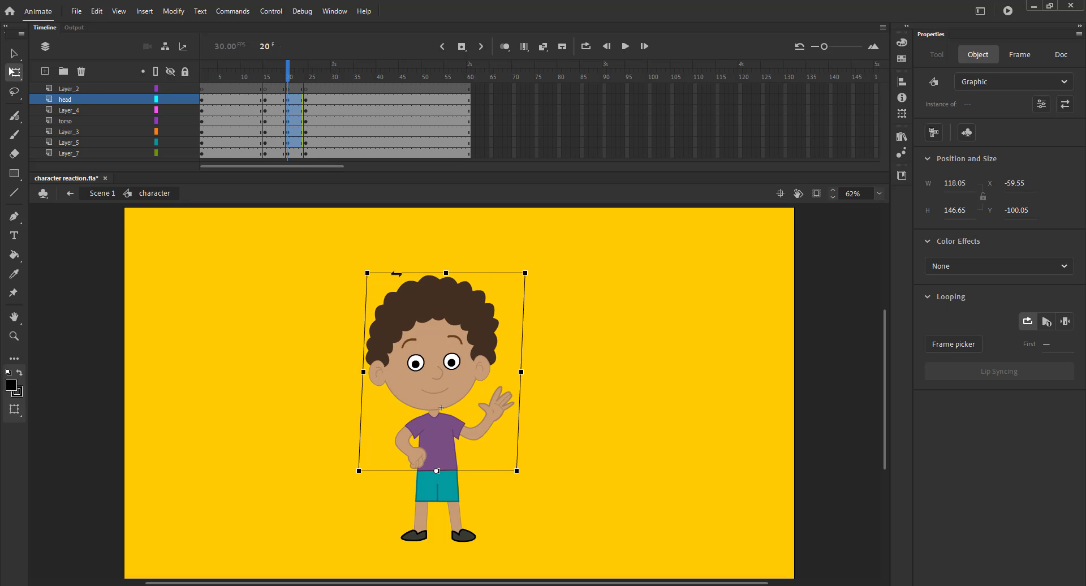
left_click_drag(446, 273, 446, 289)
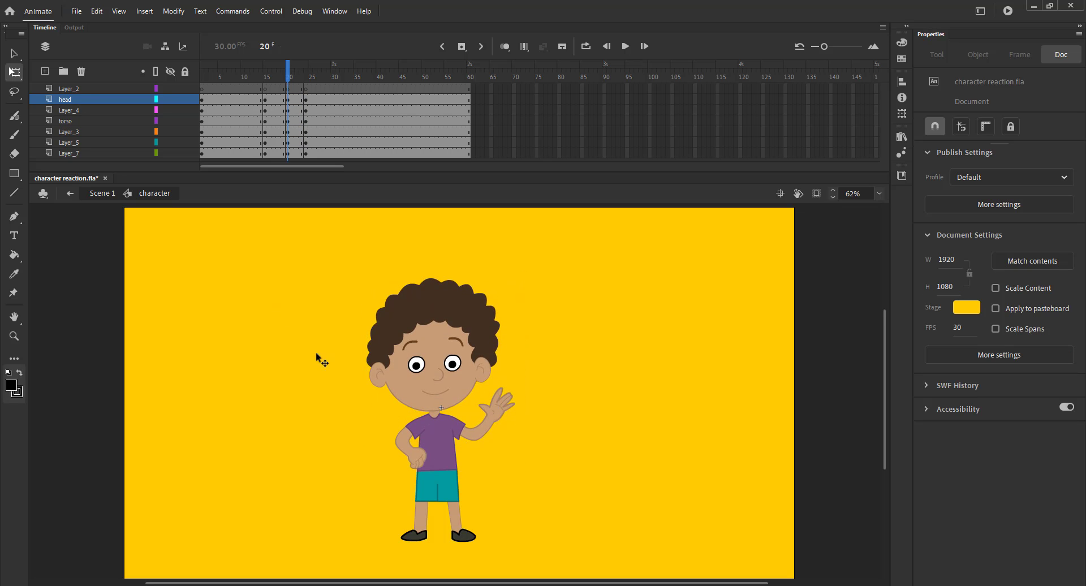
left_click(434, 339)
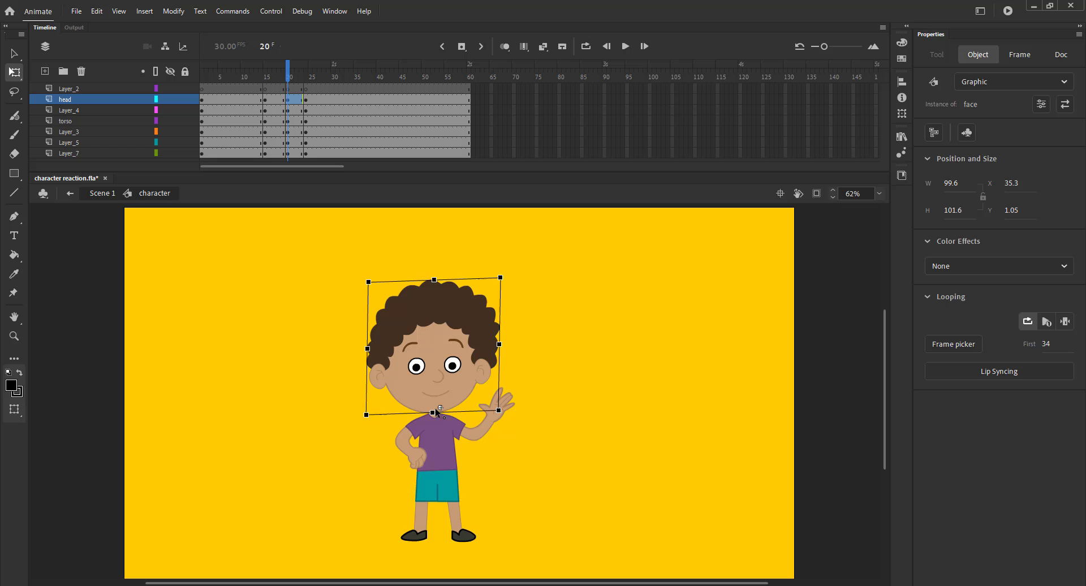
mouse_move(520, 284)
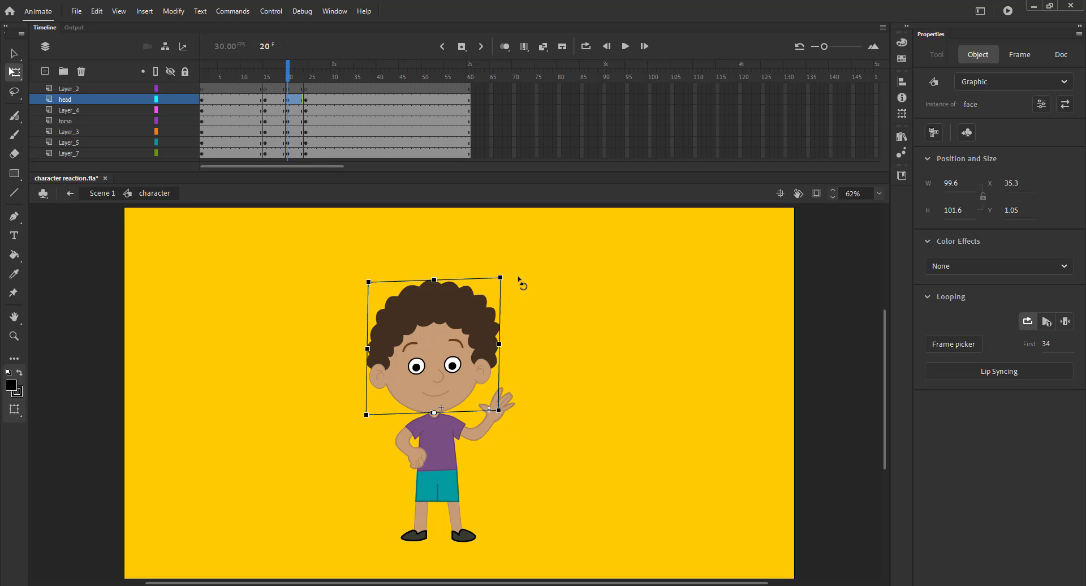
left_click_drag(500, 278, 512, 276)
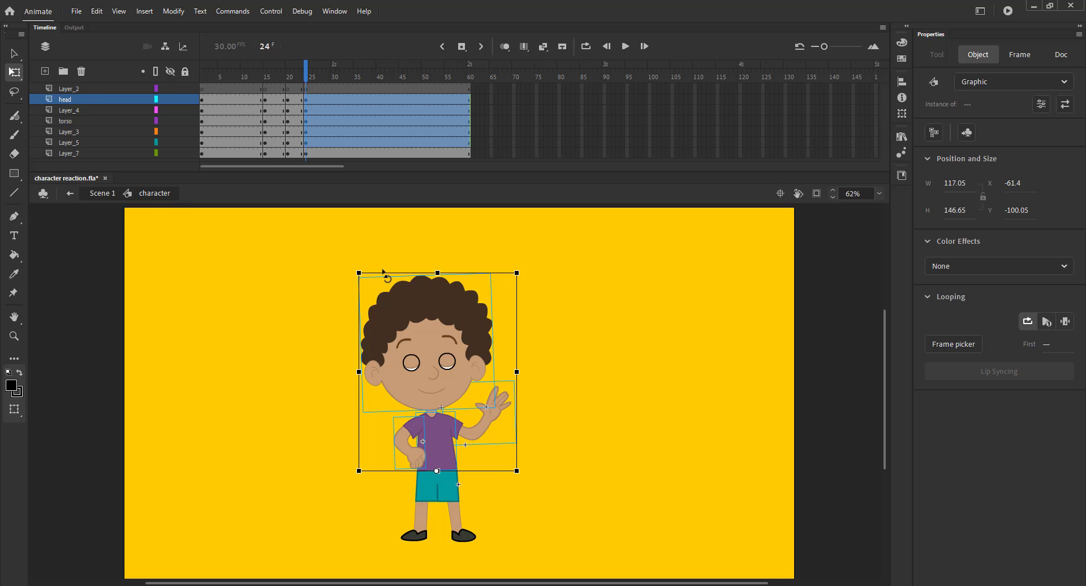
Step: Select the frame span between keyframes 15 and 24 on all layers
left_click_drag(388, 277, 378, 274)
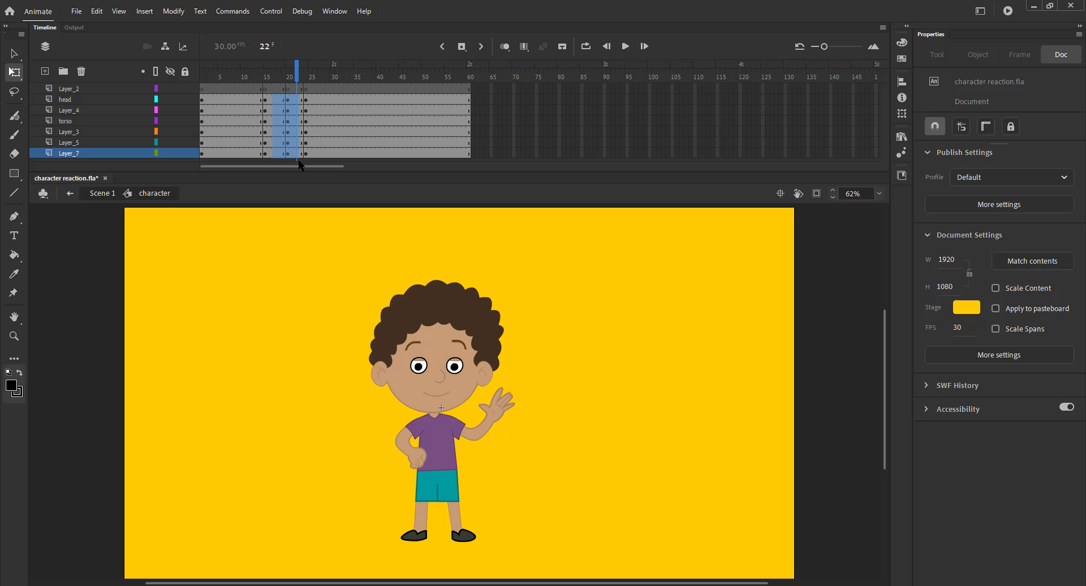
Step: Create classic tweens on all character layers across frames 15 to 24
right_click(284, 128)
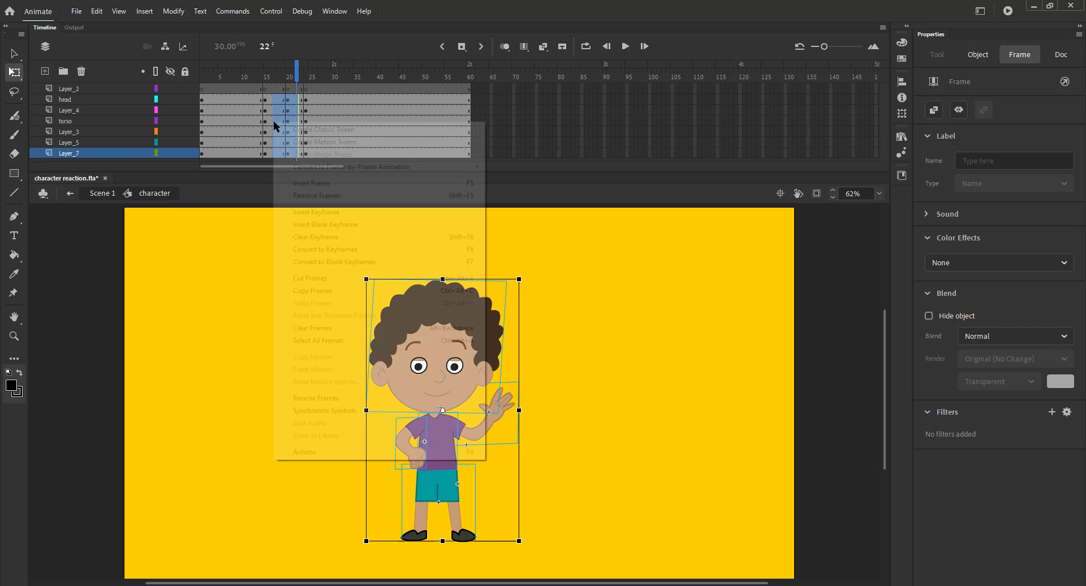
left_click(320, 129)
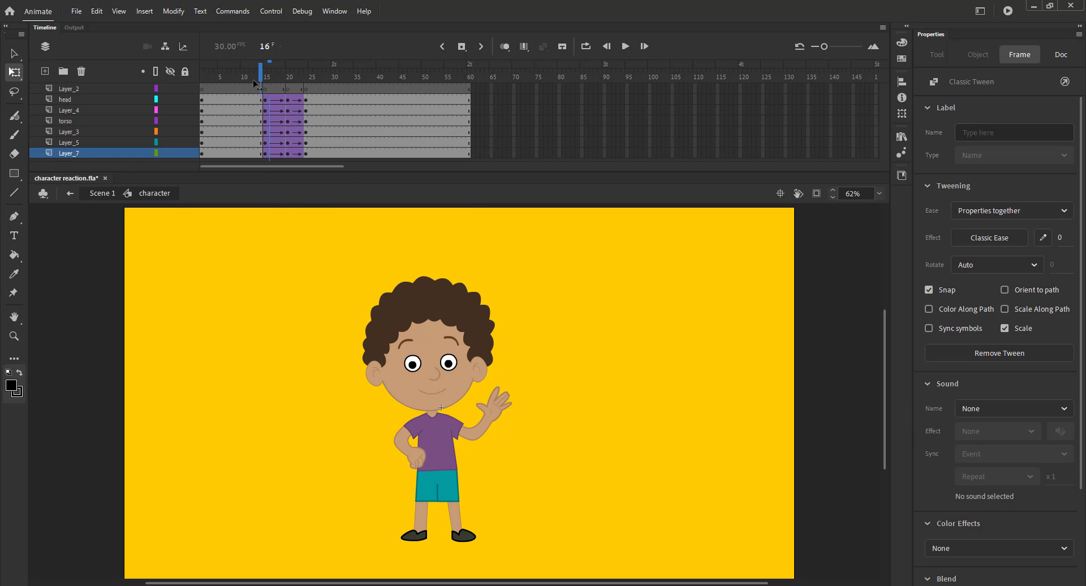
left_click(251, 76)
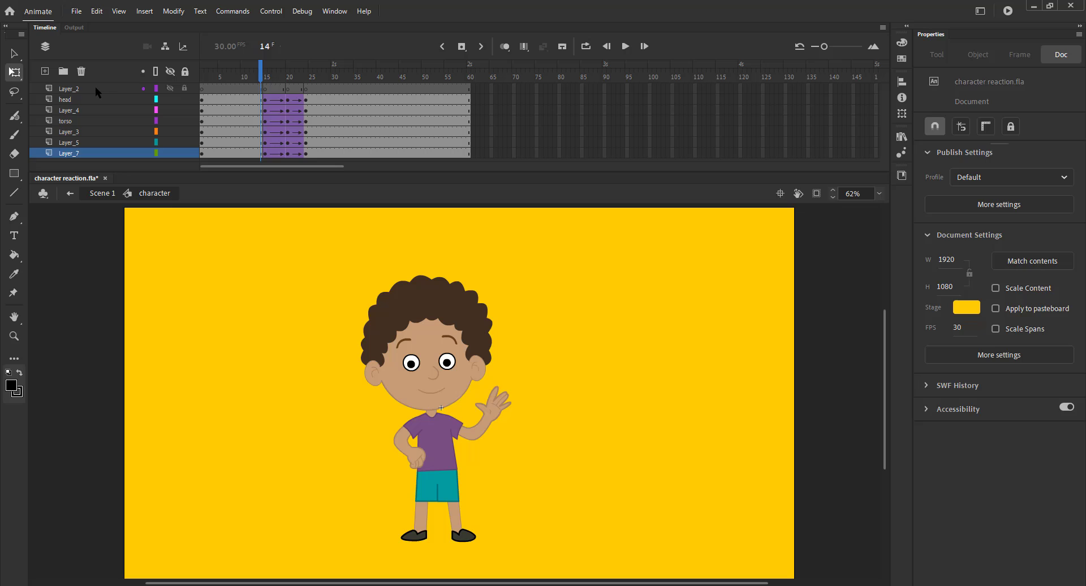
Step: Enter the face symbol and open the right eye symbol to edit its eyelid blink
right_click(69, 89)
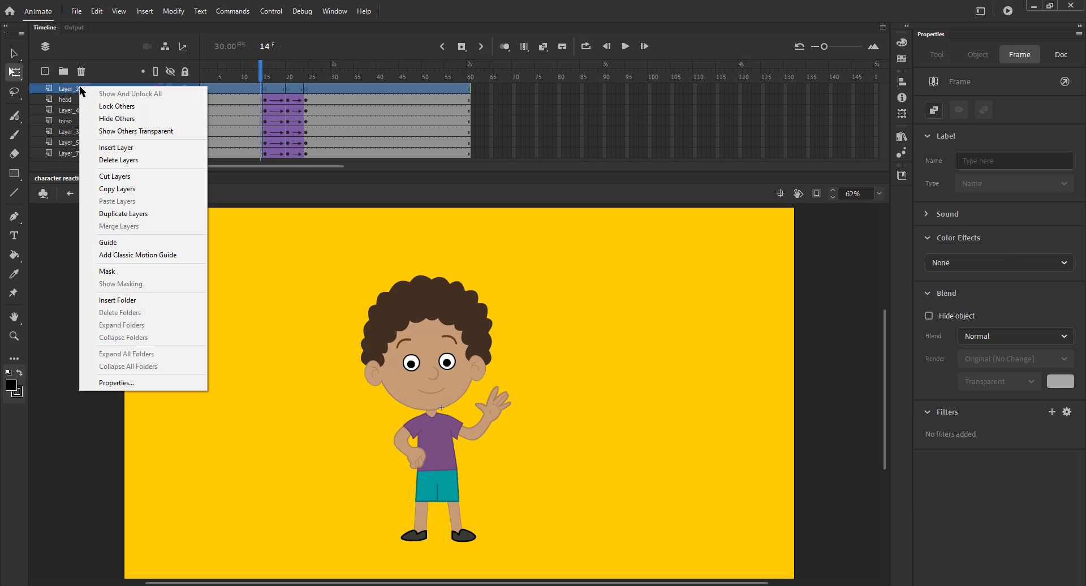
left_click(252, 320)
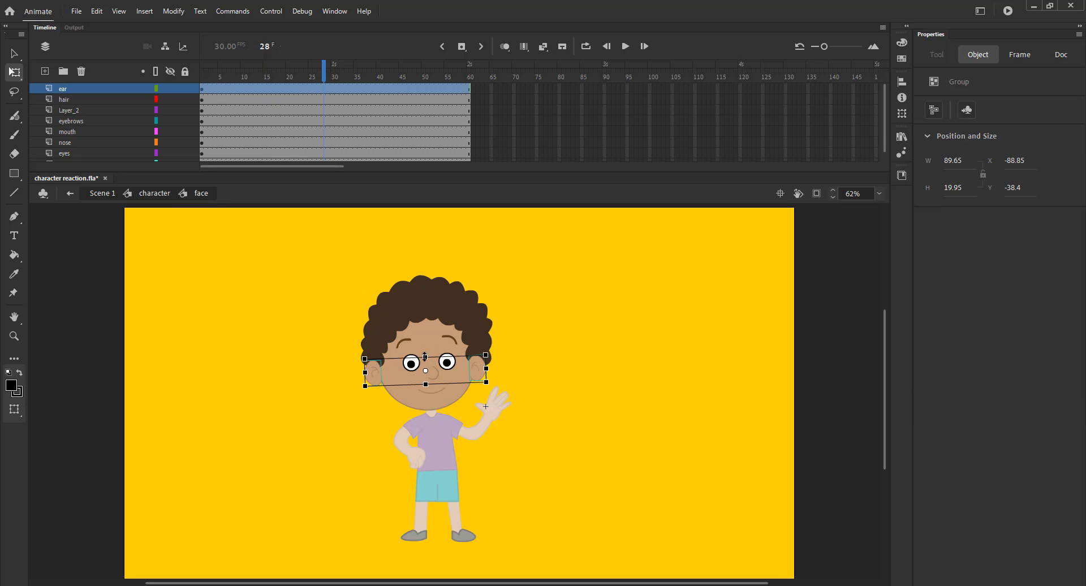
left_click(411, 362)
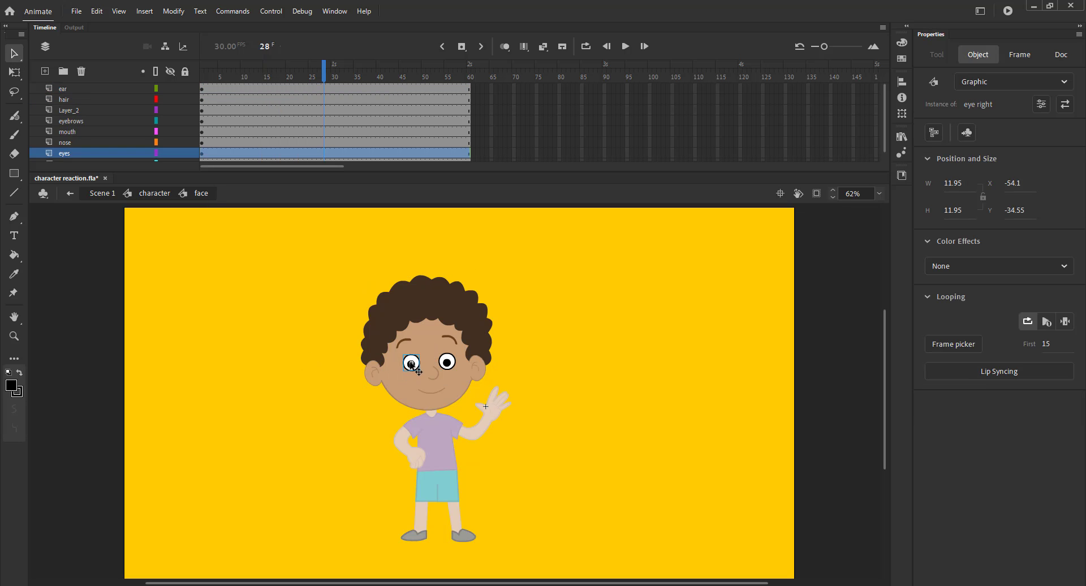
double_click(409, 362)
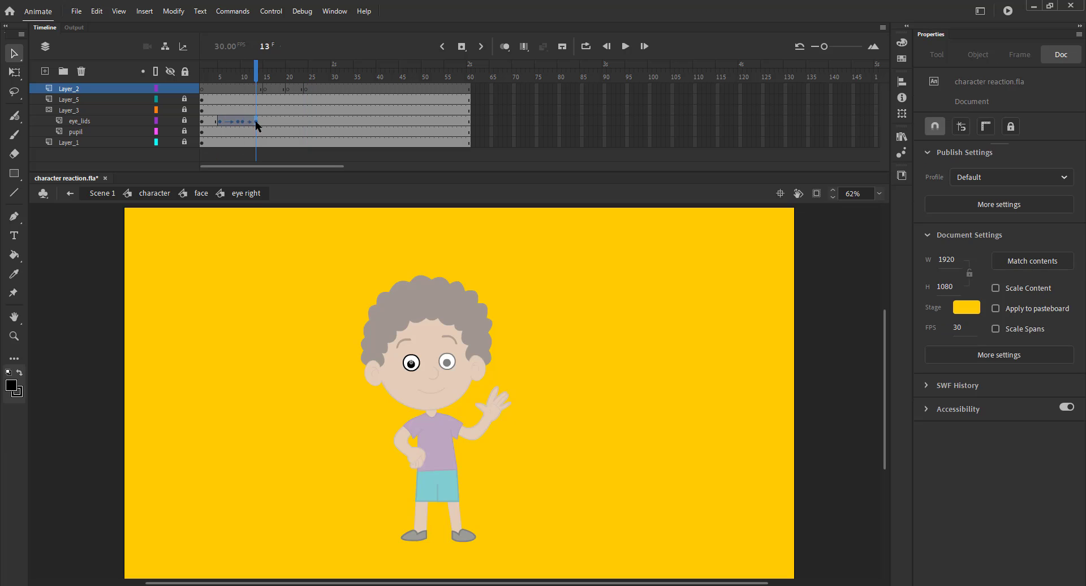
Step: Shift the right eye's blink frames to play around frames 15 to 24 and return to the face symbol
left_click(270, 123)
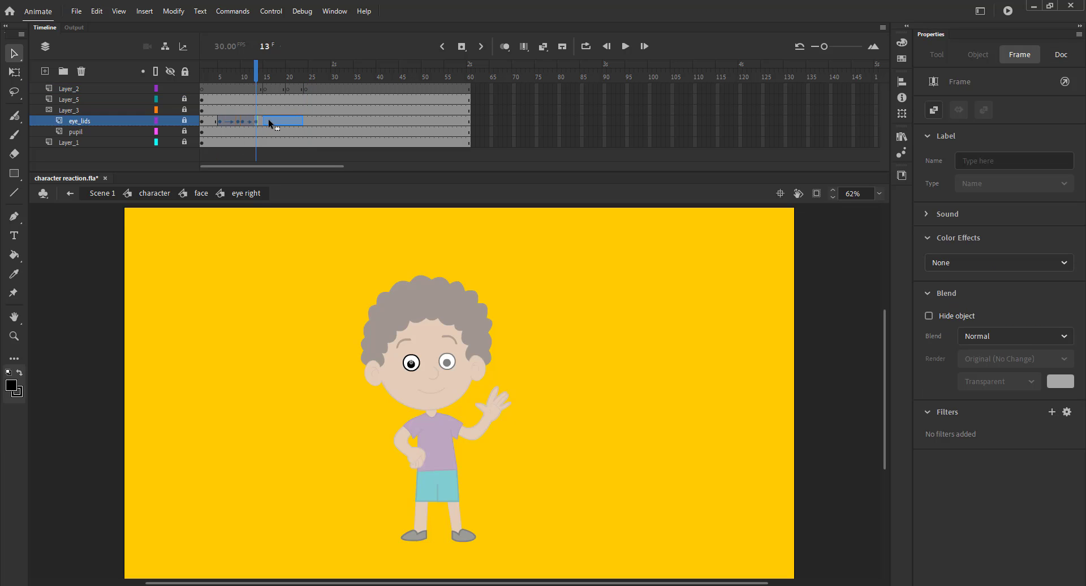
left_click(283, 76)
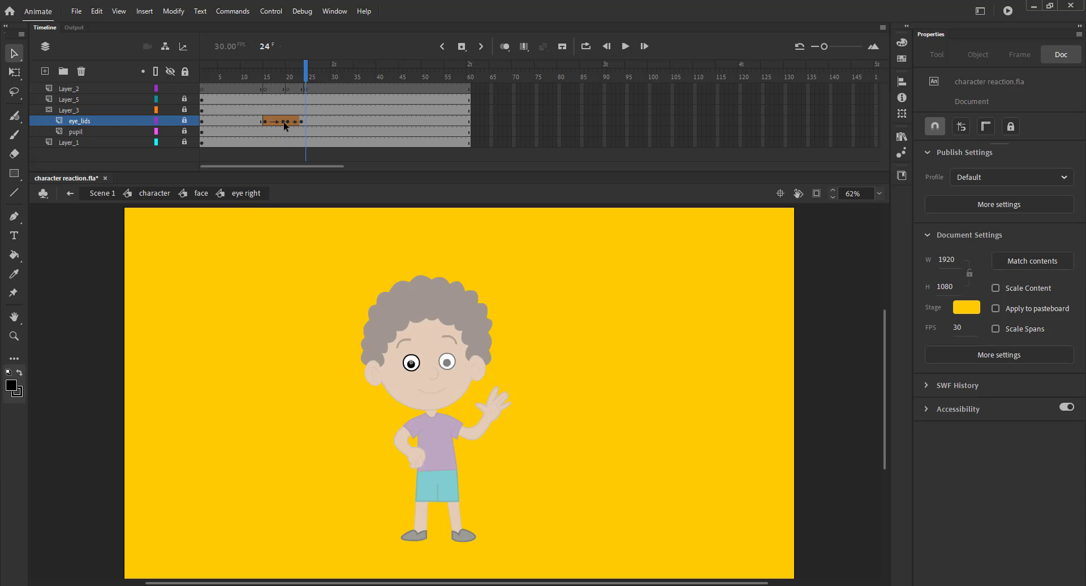
left_click(288, 121)
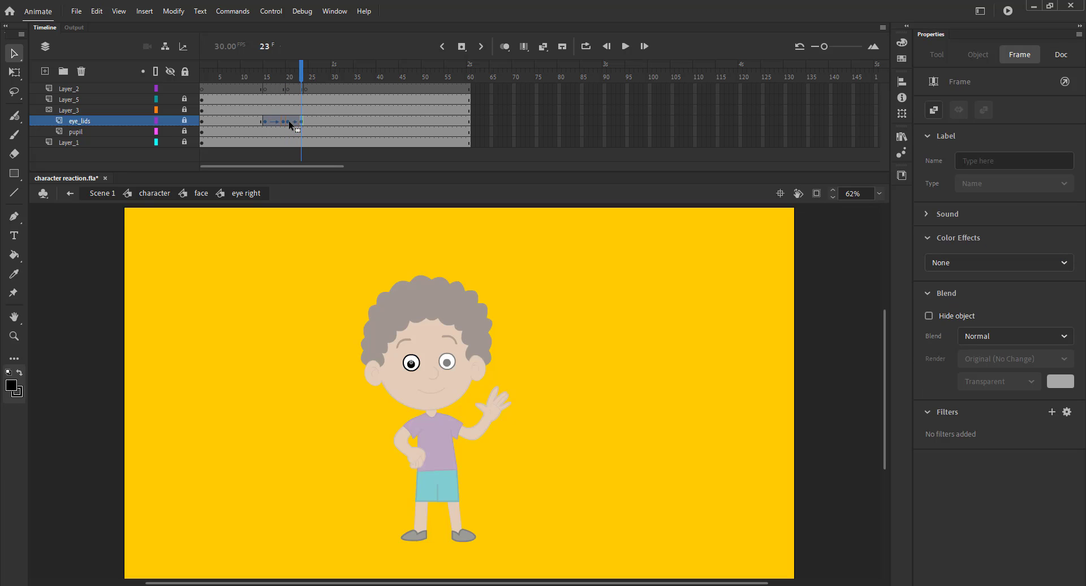
left_click(278, 76)
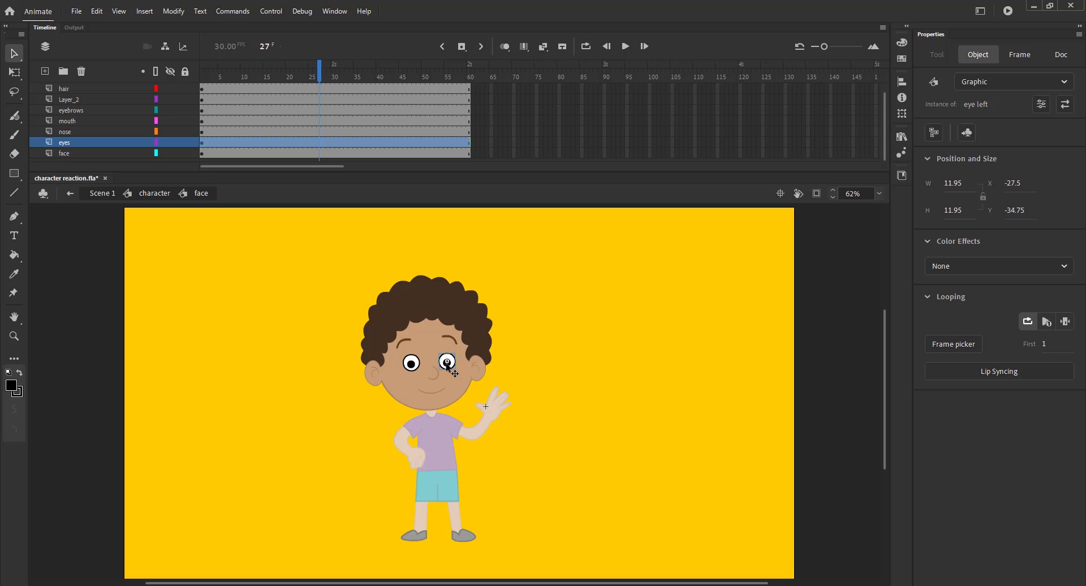
Step: Shift the left eye's blink to frames 15 to 24 to match, then return to the character symbol
double_click(447, 362)
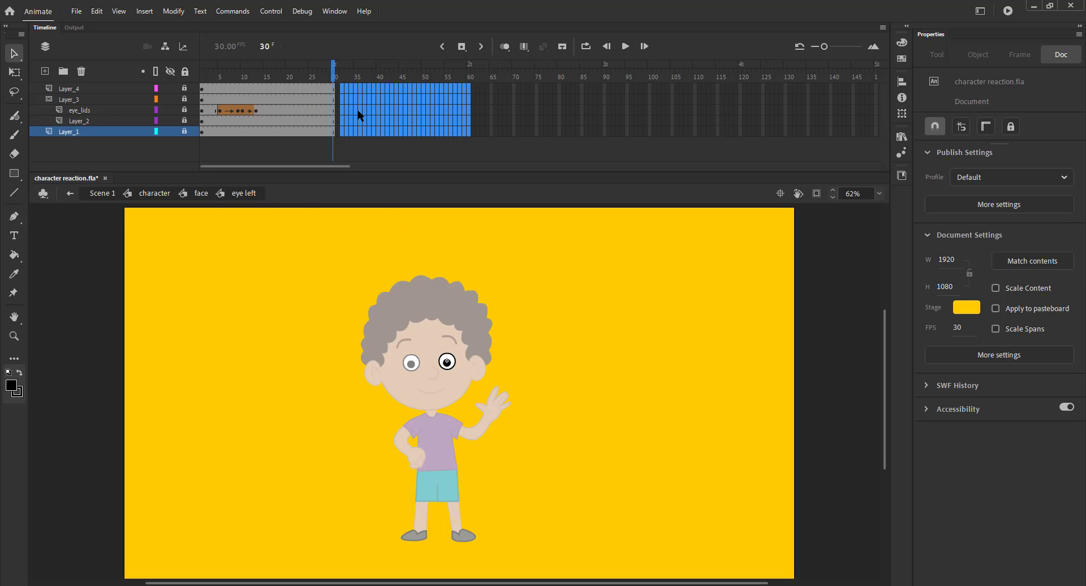
right_click(69, 89)
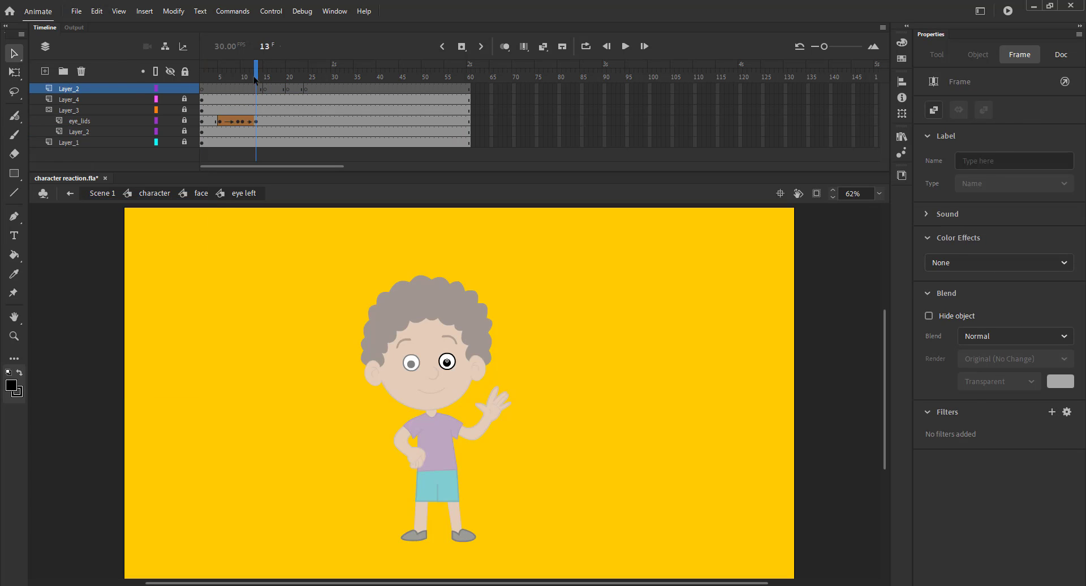
left_click(280, 121)
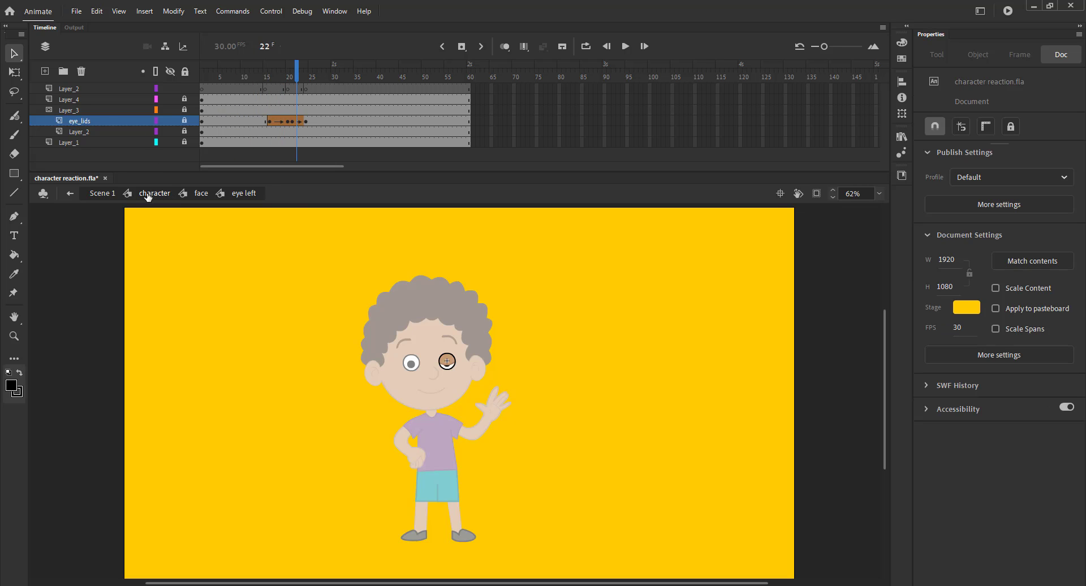
left_click(154, 194)
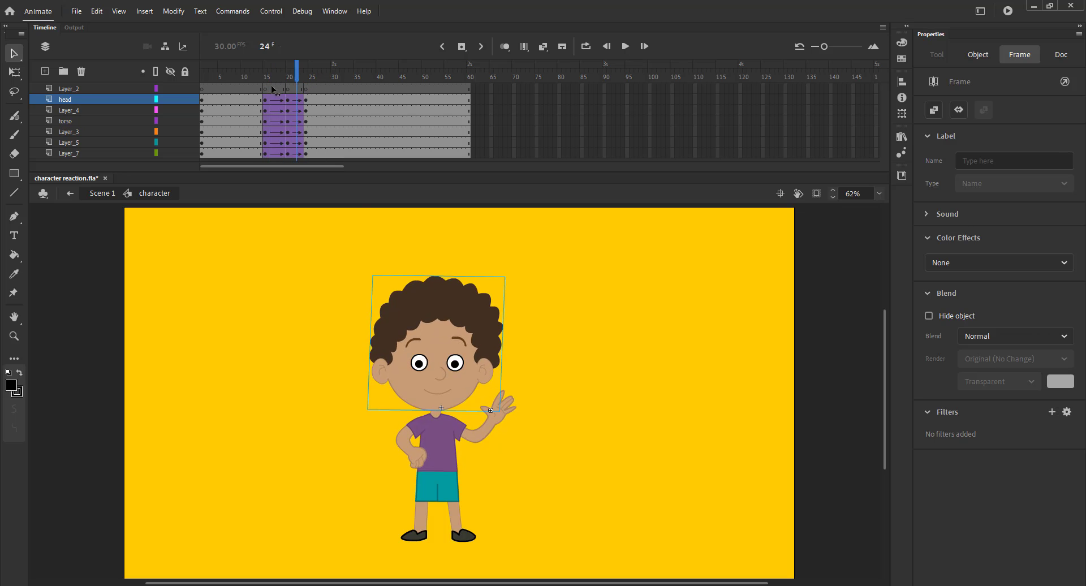
Step: Enter the face symbol from the character timeline via the head on stage
left_click(251, 69)
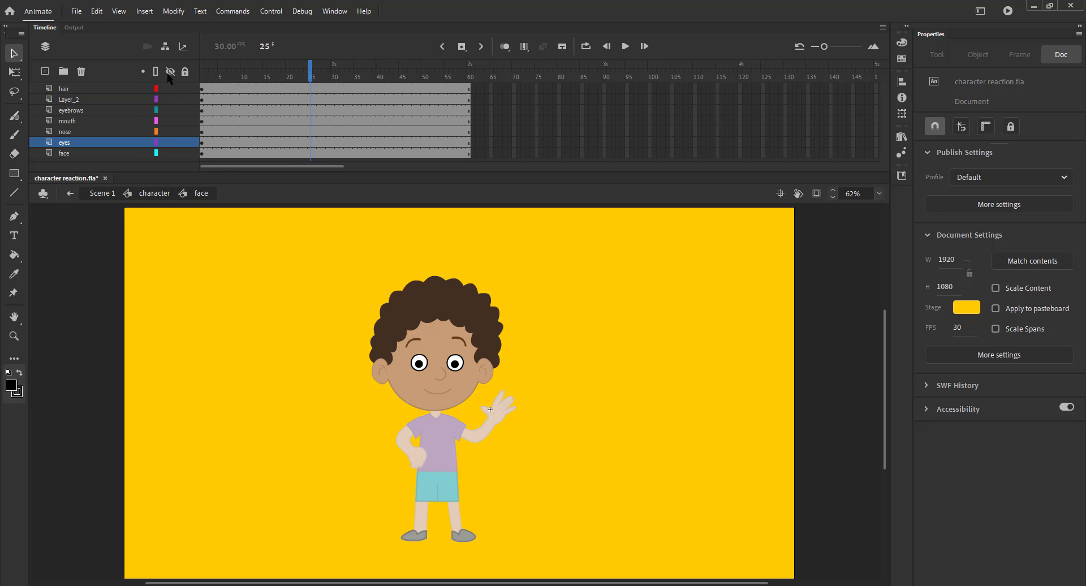
Step: Keyframe the eyebrows around frames 14, 19 and 23 so the brows dip during the blink, then preview at character level
left_click(184, 71)
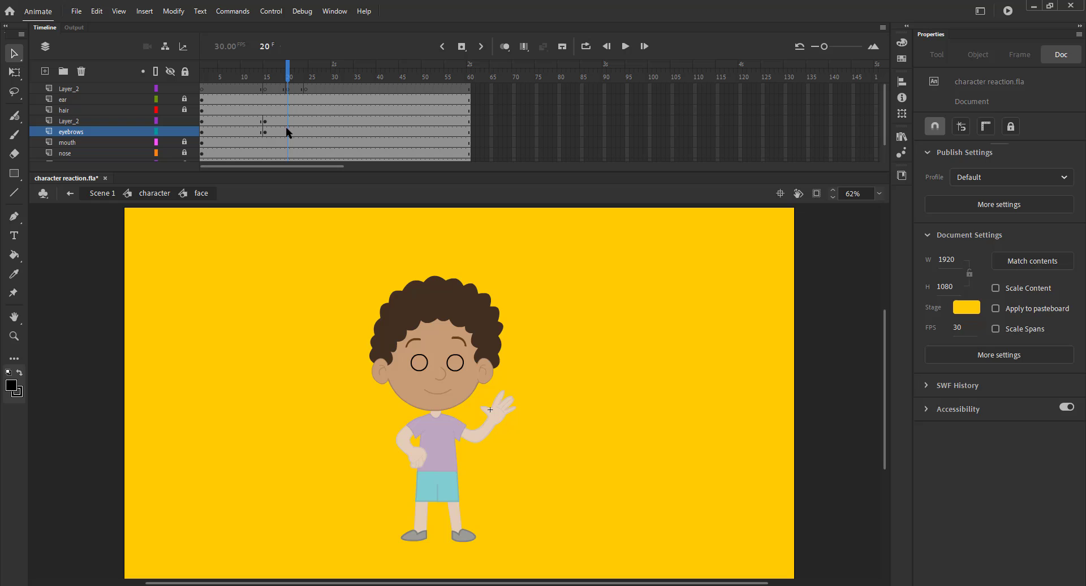
left_click(282, 66)
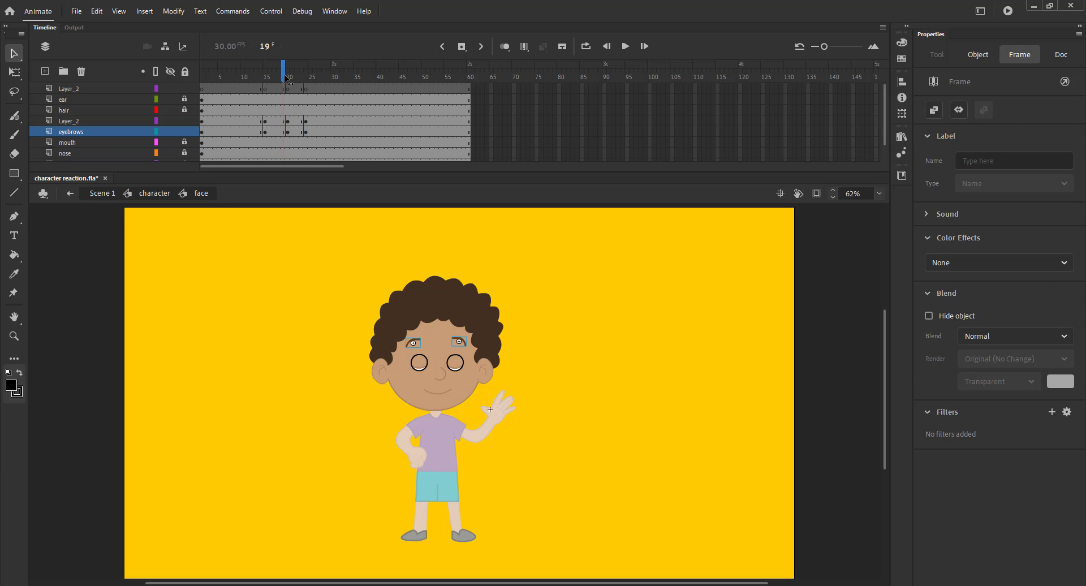
left_click(1060, 55)
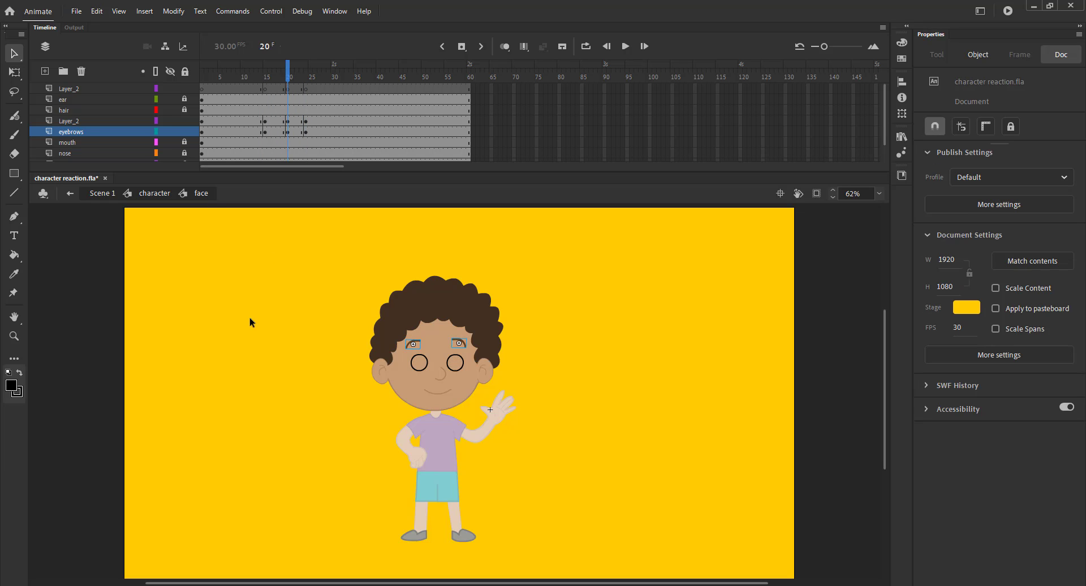
left_click(296, 76)
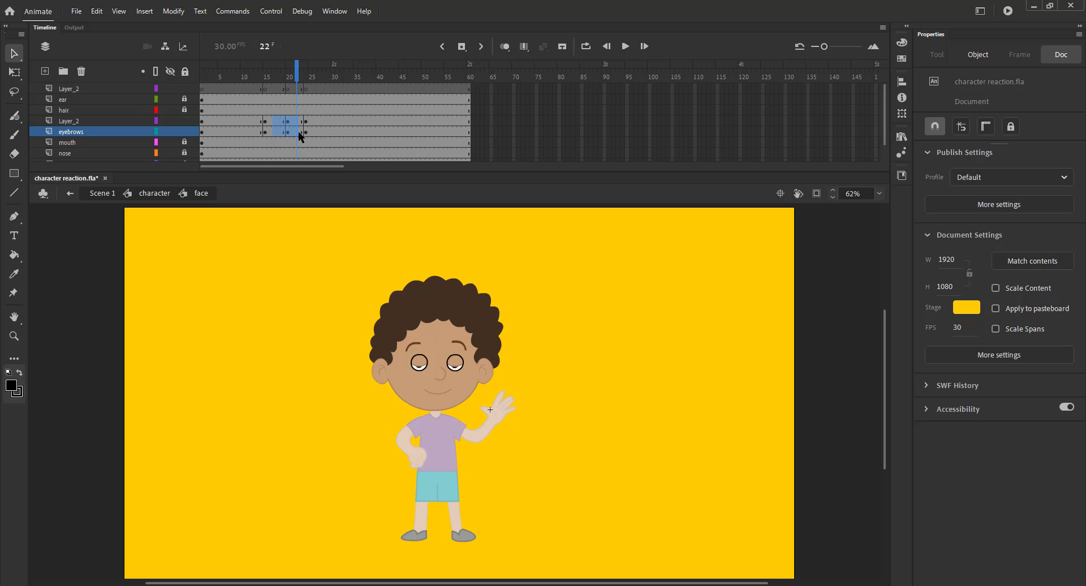
left_click(313, 76)
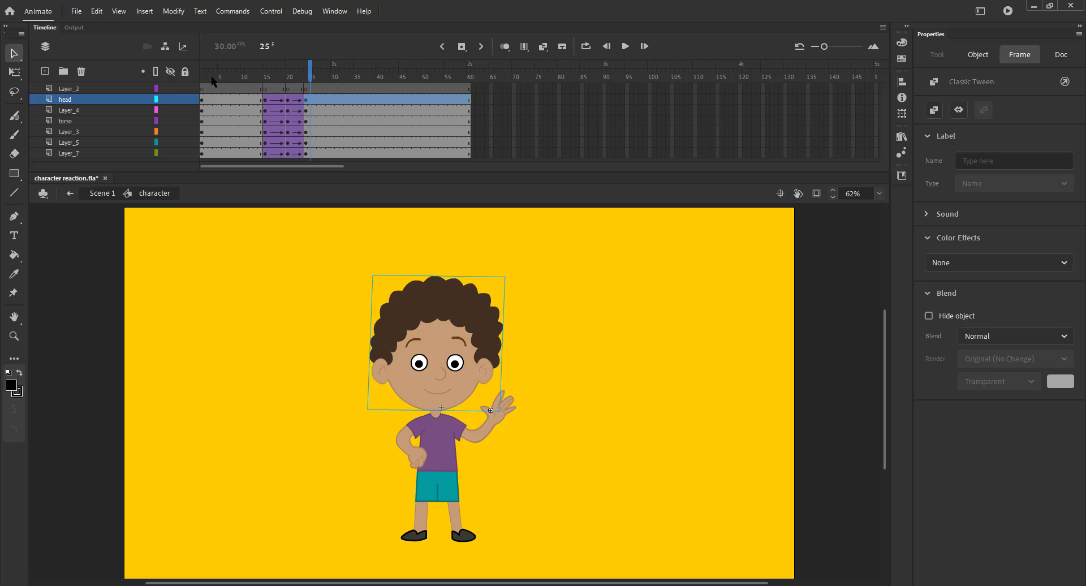
left_click(278, 77)
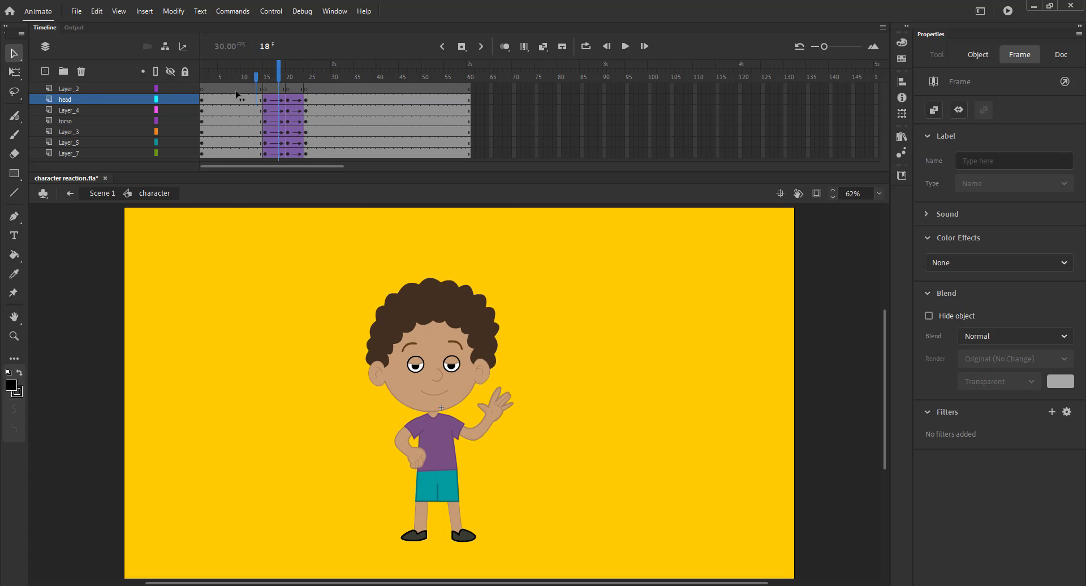